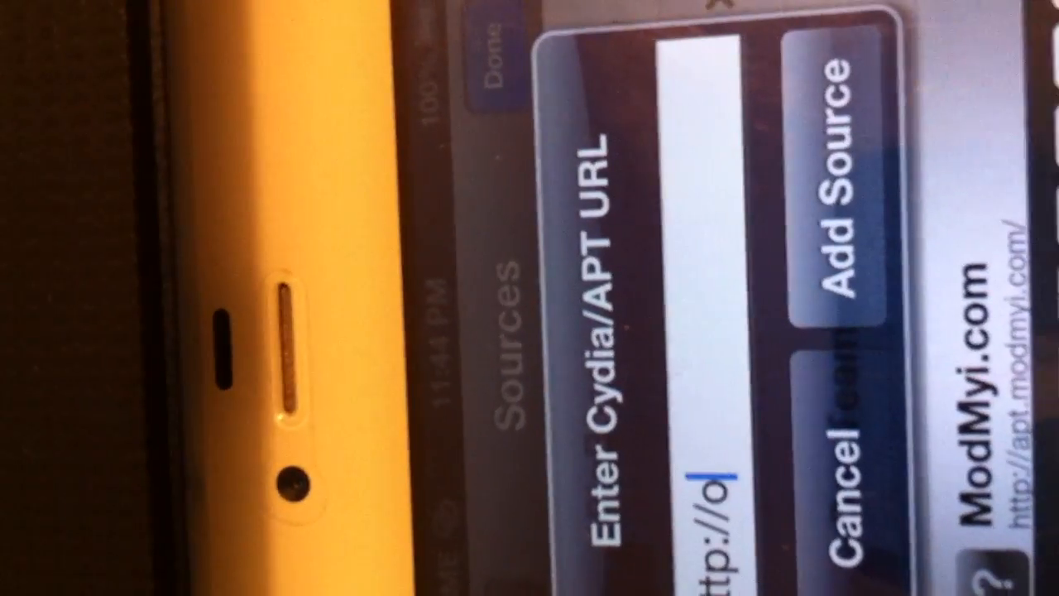
text(ihavk)
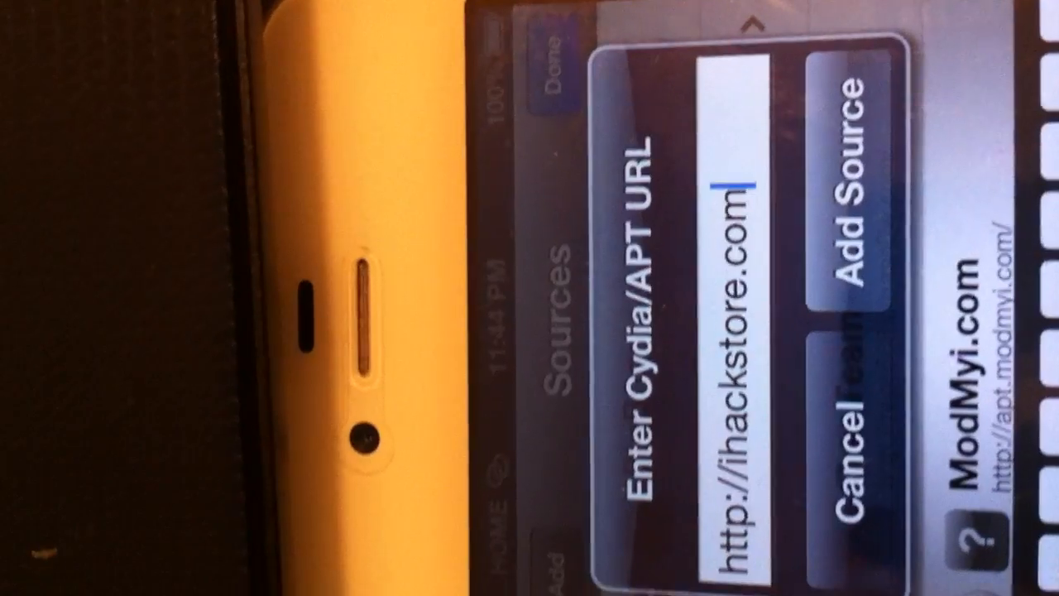
text(/rep)
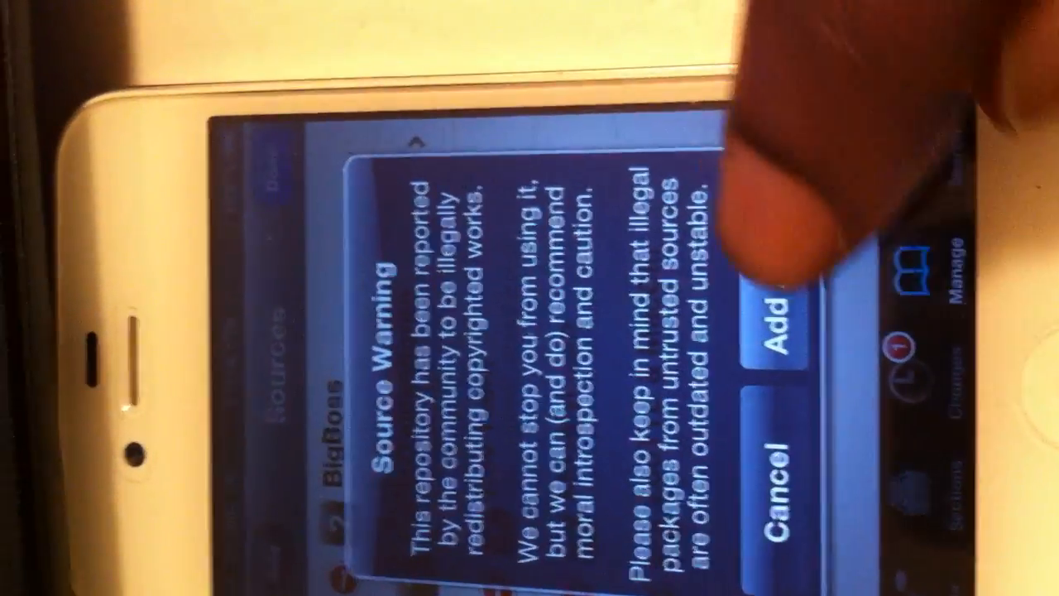
- Add the IHackStore.Com source, accepting the copyright Source Warning
click(778, 315)
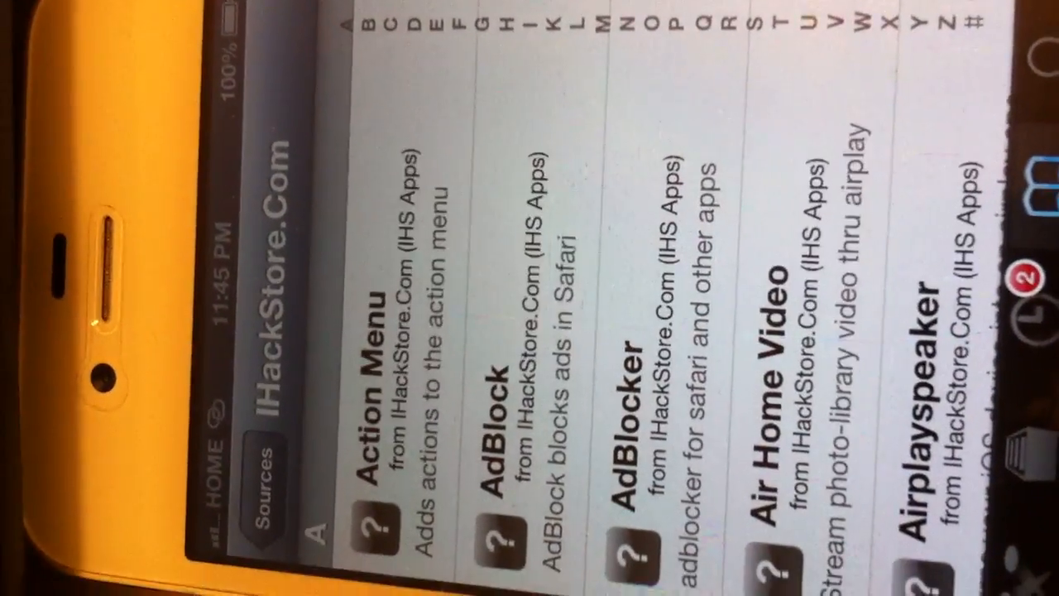
- Scroll the IHackStore.Com package list to find Siri for iOS 6.1.2
scroll(down, 3)
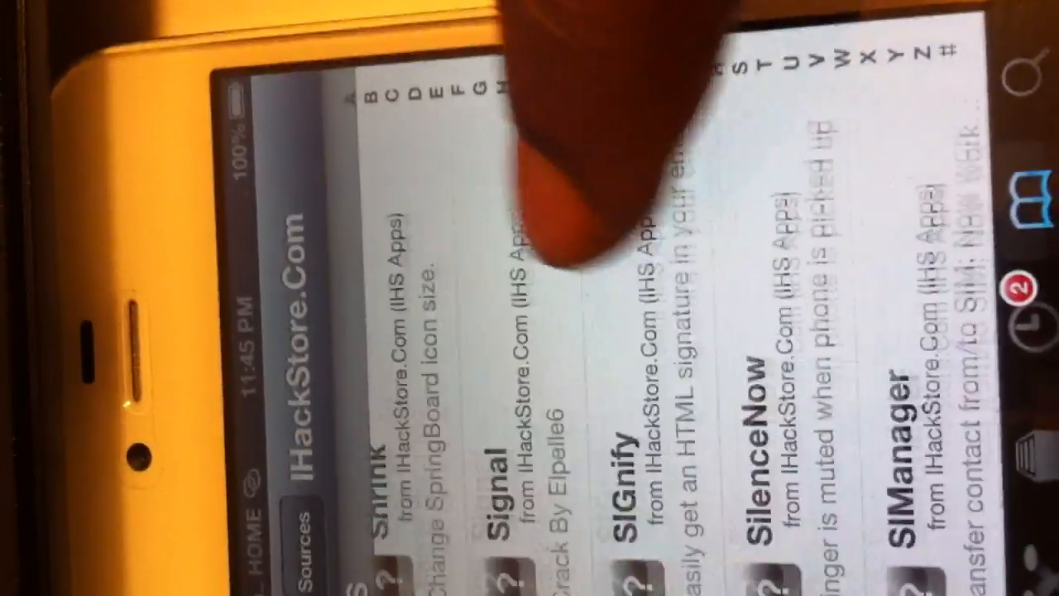
scroll(down, 3)
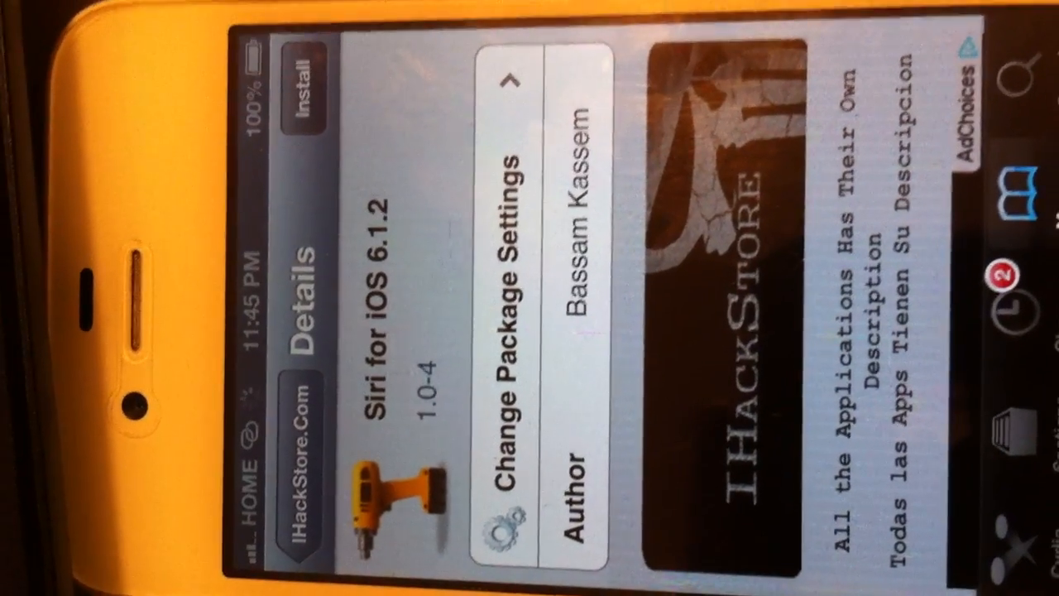
click(304, 82)
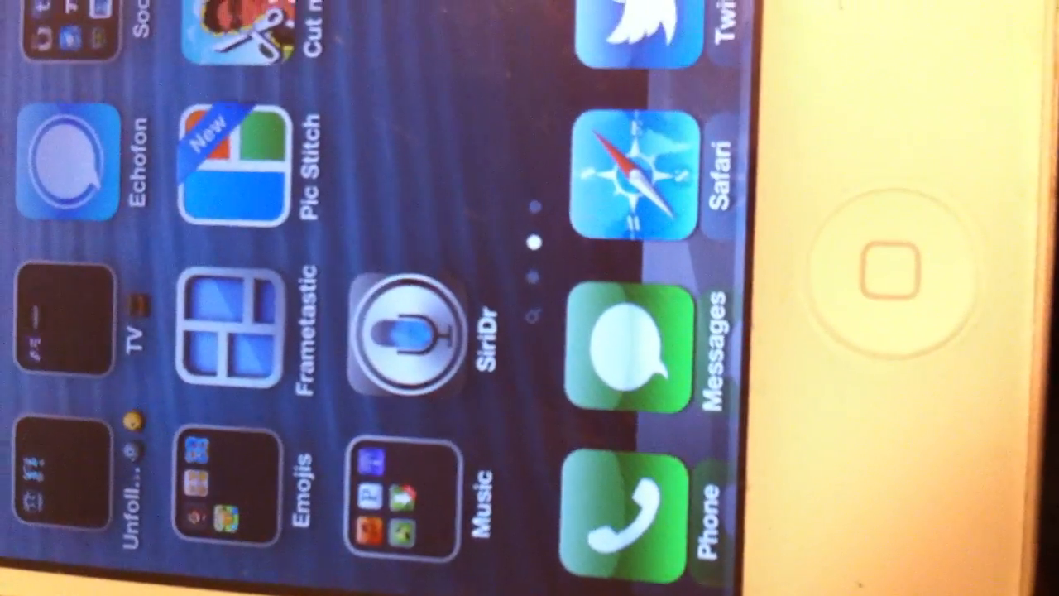
- Install SiriPort.Ru from SiriDr and dismiss the Success! alert
click(401, 335)
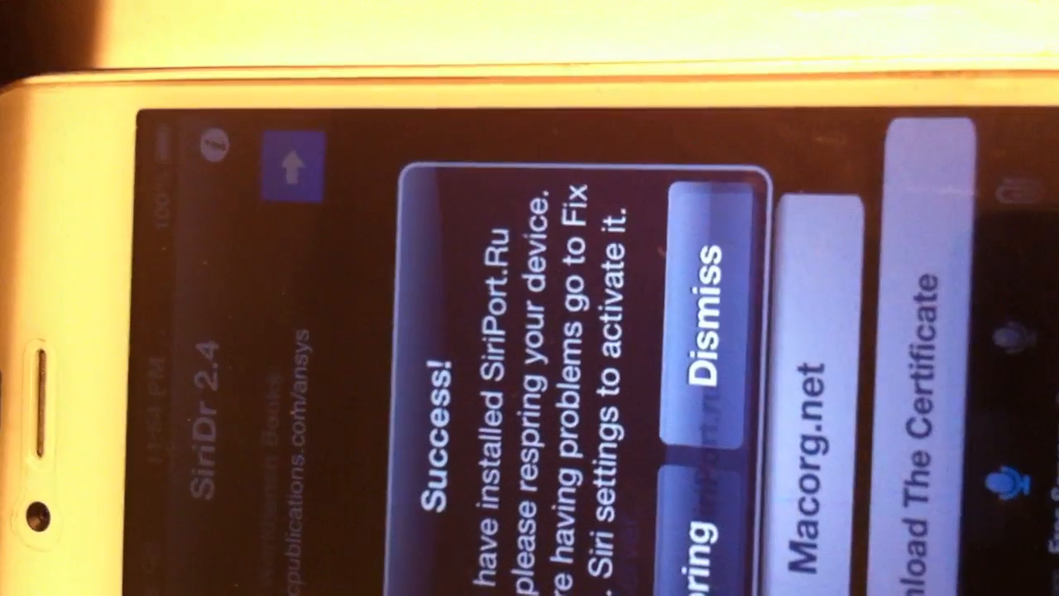
click(710, 323)
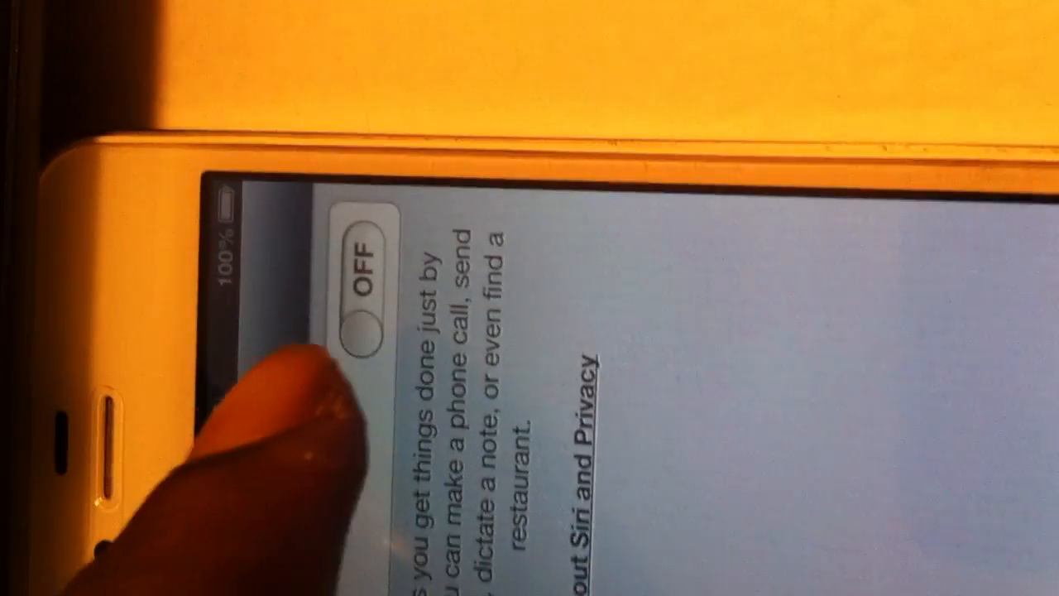
- Flip the Siri switch on in Settings > General > Siri
click(360, 265)
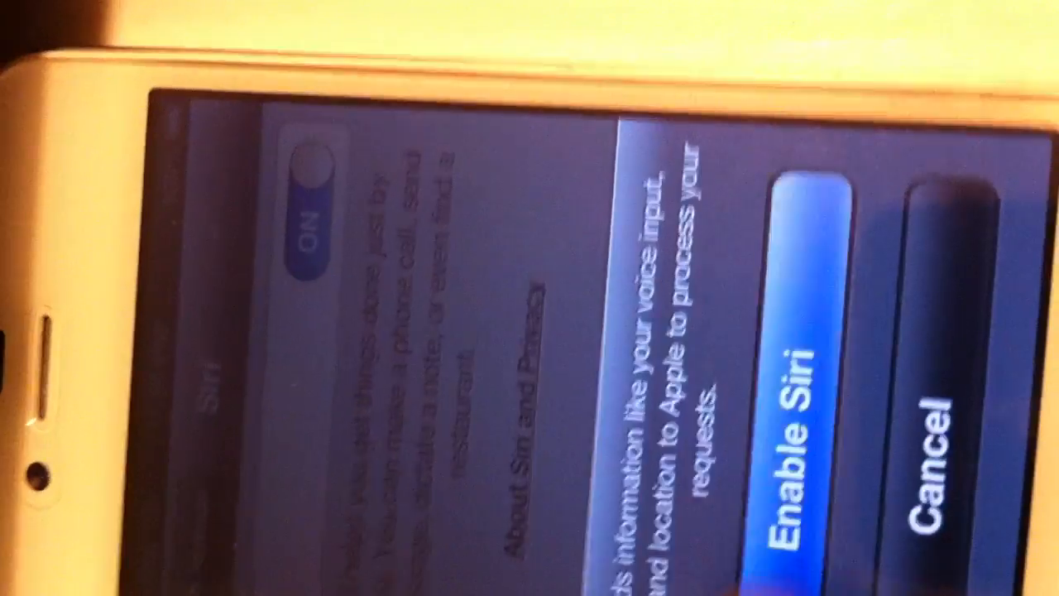